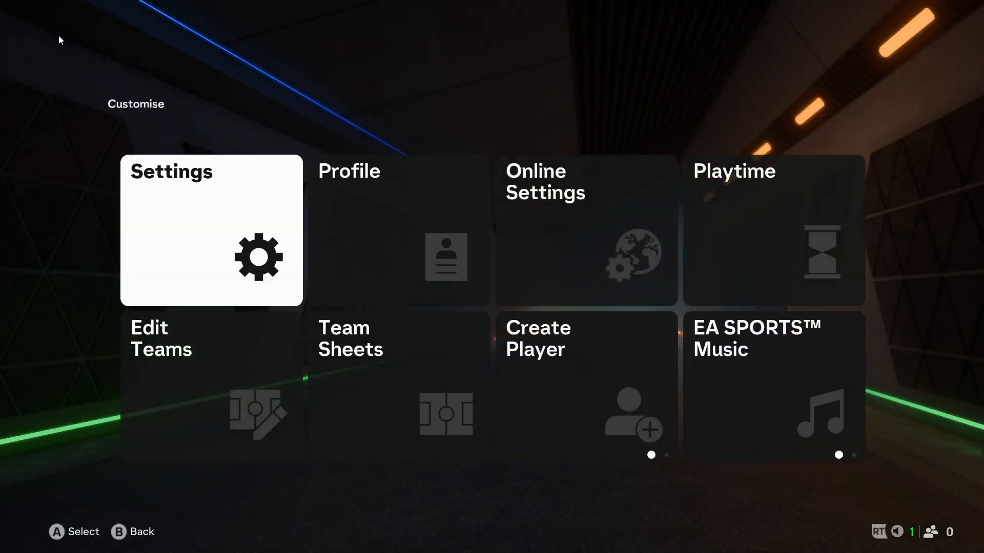
Step: Open Game Settings from the Customise menu's Settings tile
{"action": "left_click", "coordinate": [211, 230]}
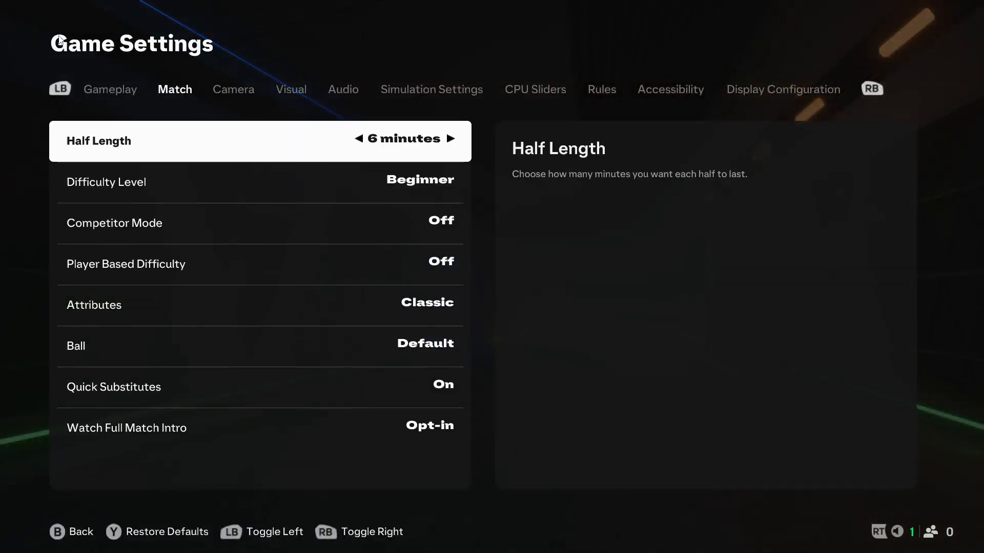
Step: On the Audio tab, scroll to Rush Audio and raise Commentary Volume from 0 to 2
{"action": "left_click", "coordinate": [343, 89]}
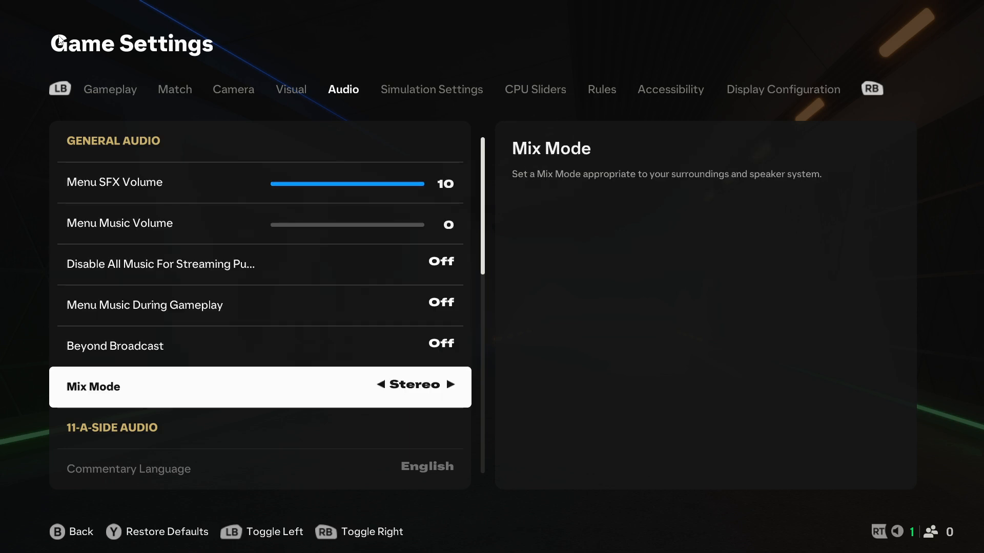
{"action": "scroll", "scroll_direction": "down", "scroll_amount": 3}
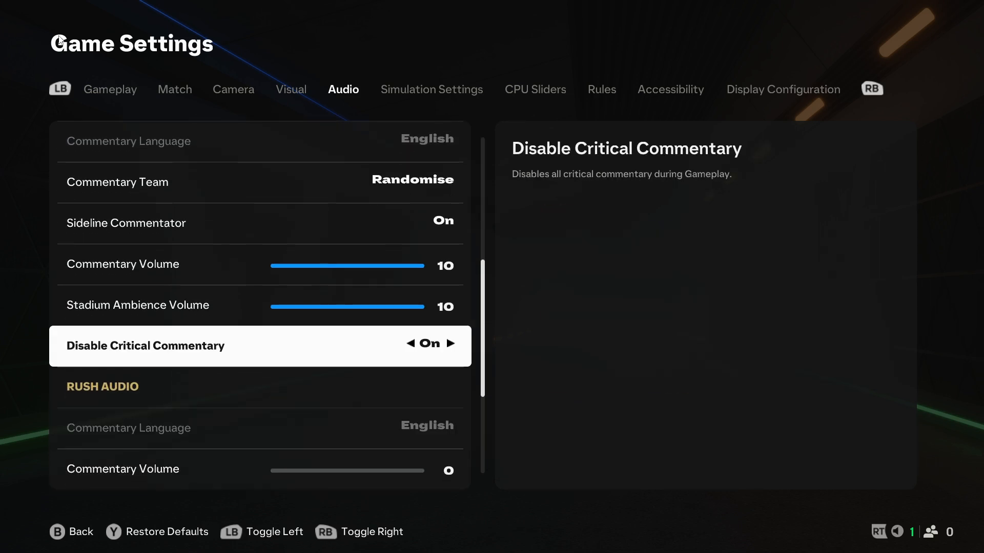
{"action": "scroll", "scroll_direction": "down", "scroll_amount": 3}
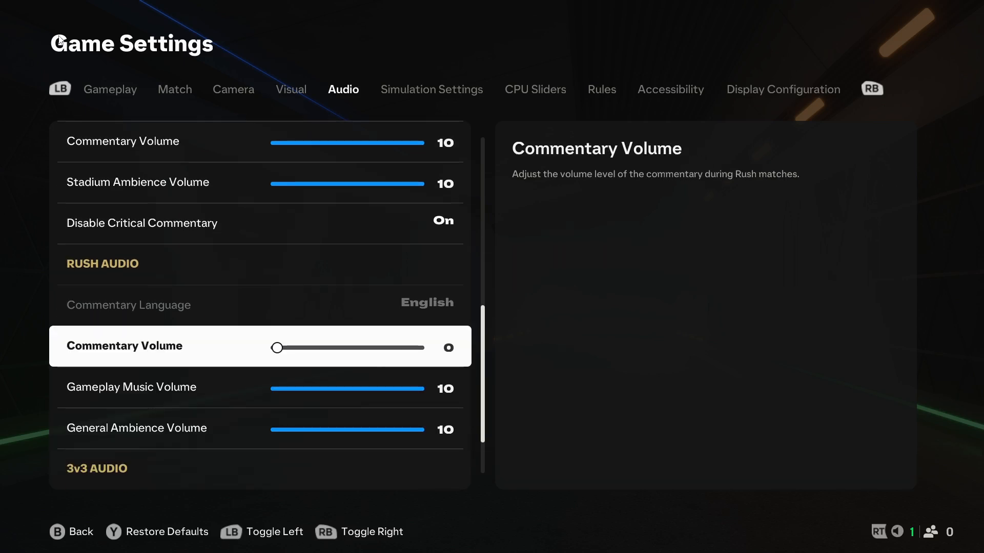
{"action": "left_click_drag", "start_coordinate": [277, 348], "coordinate": [418, 347]}
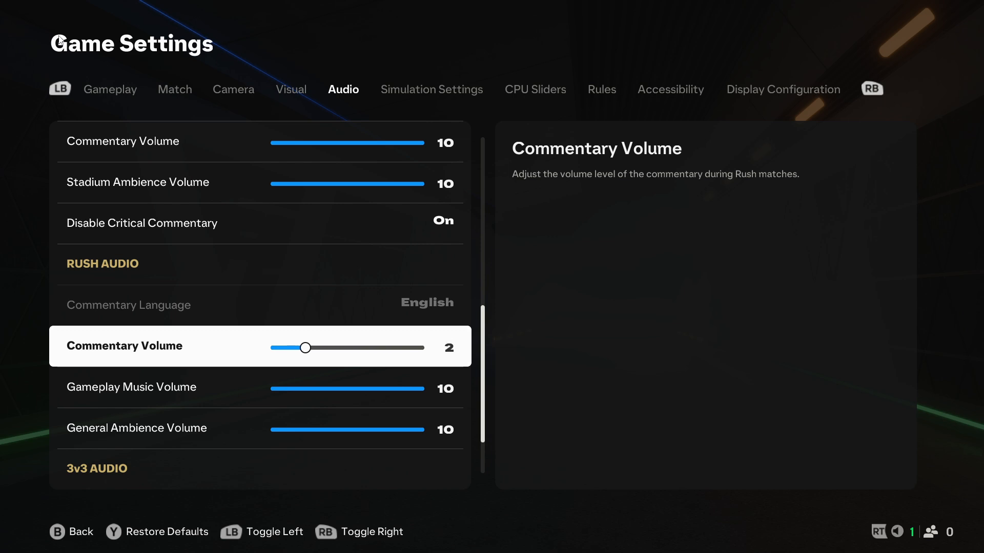
{"action": "left_click_drag", "start_coordinate": [303, 347], "coordinate": [362, 348]}
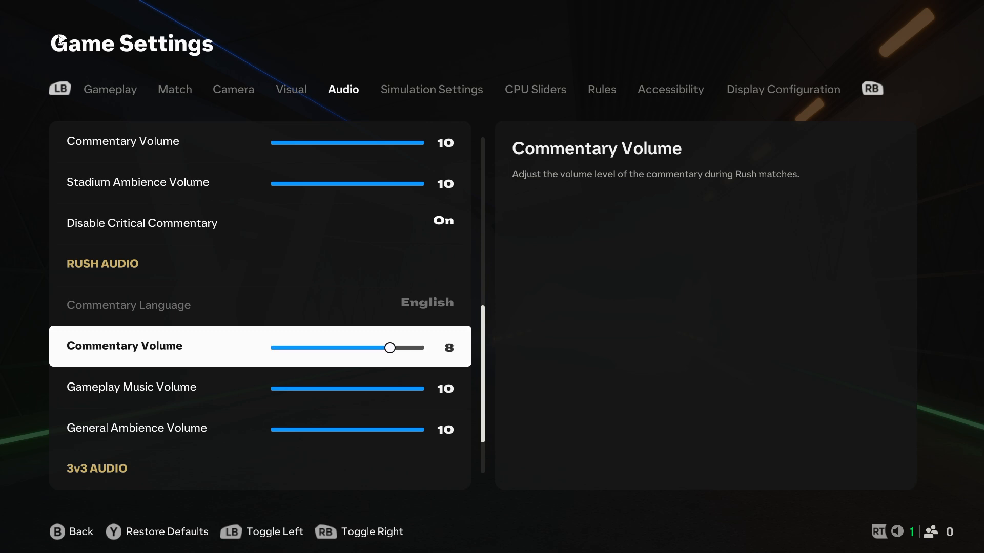
{"action": "left_click_drag", "start_coordinate": [390, 348], "coordinate": [273, 347]}
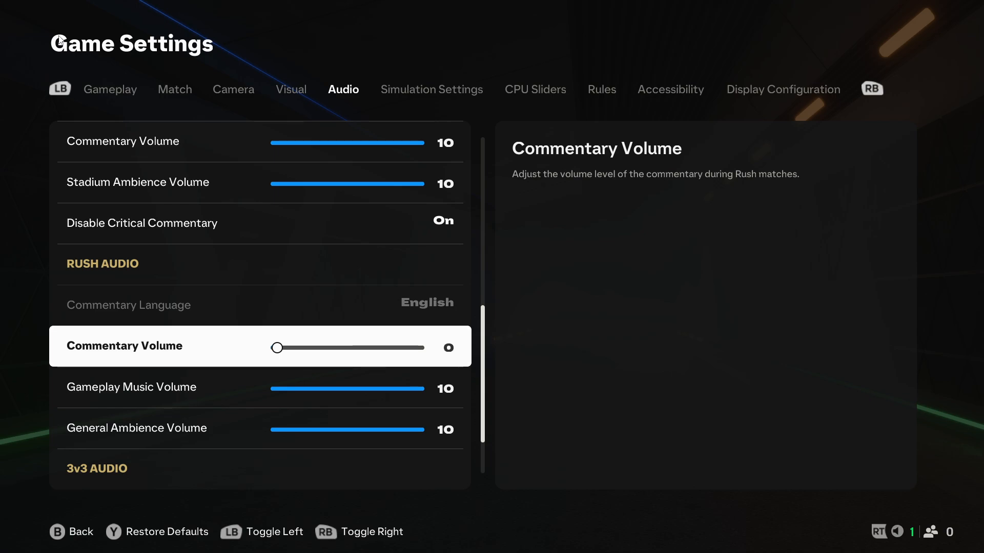